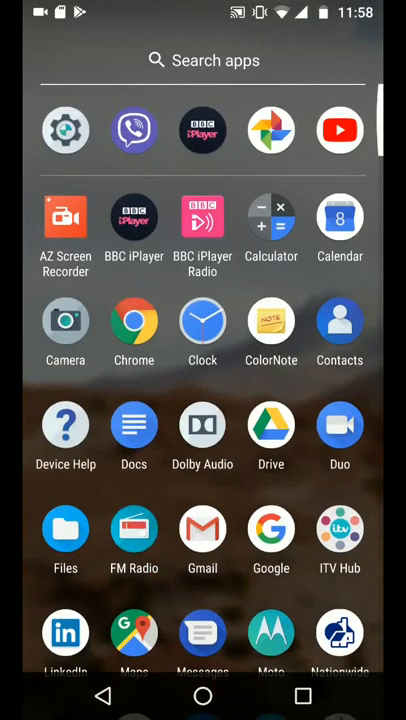
# - Launch Settings and open Storage, showing 12.27 GB of 32.00 GB used
pyautogui.click(65, 130)
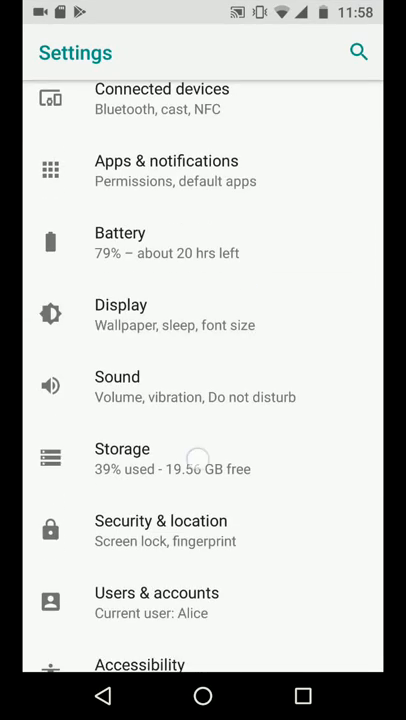
pyautogui.click(122, 448)
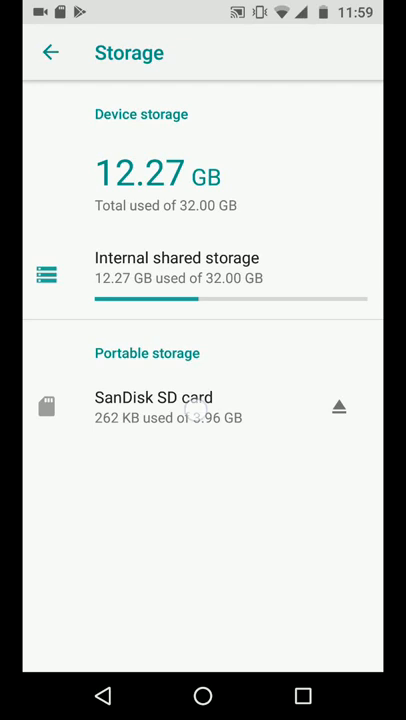
# - Open the SanDisk SD card's options and choose Format as internal
pyautogui.click(154, 407)
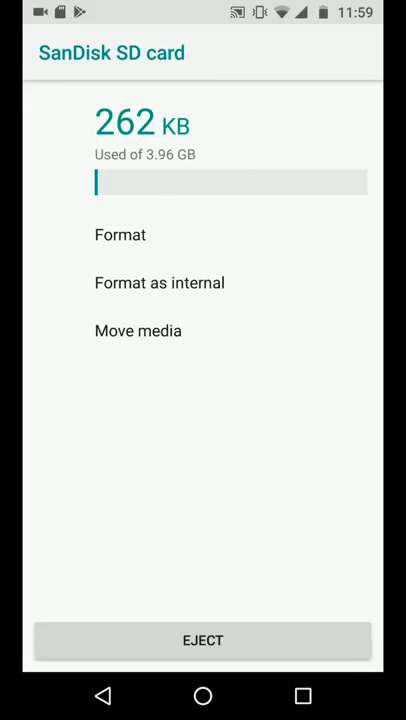
pyautogui.click(159, 283)
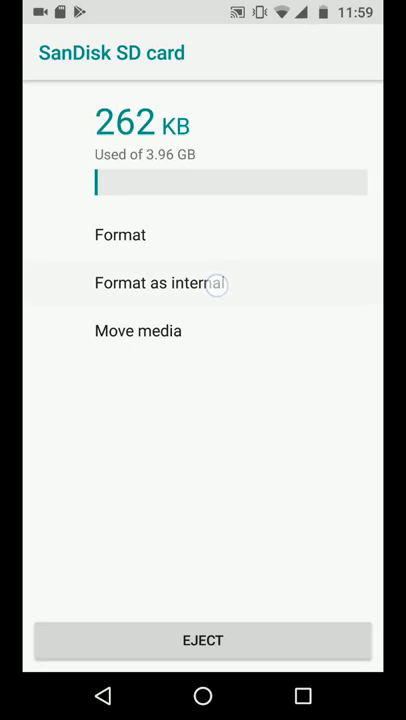
pyautogui.click(154, 283)
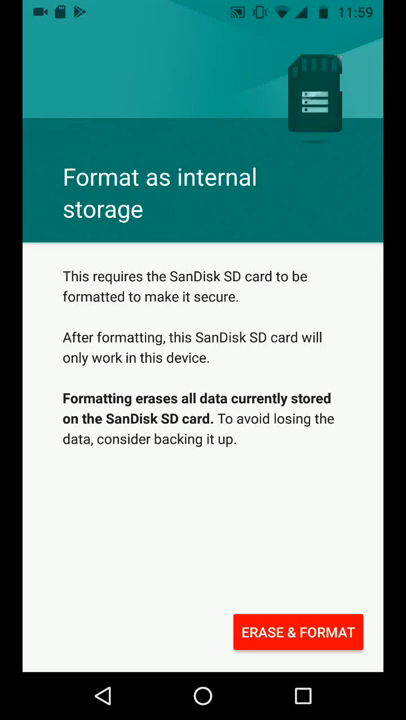
# - Confirm Erase & Format to start formatting the SanDisk SD card
pyautogui.click(298, 632)
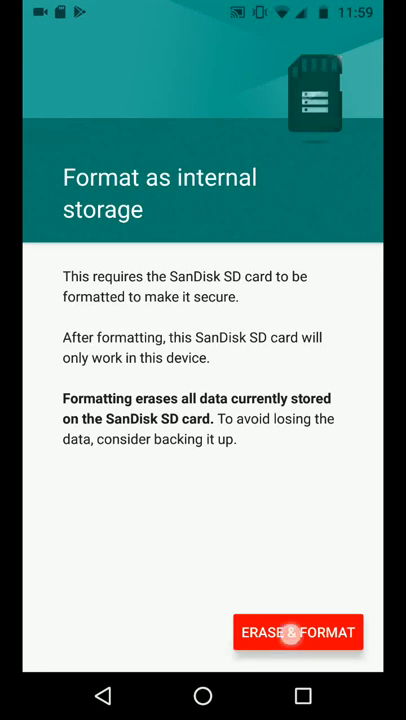
pyautogui.click(298, 632)
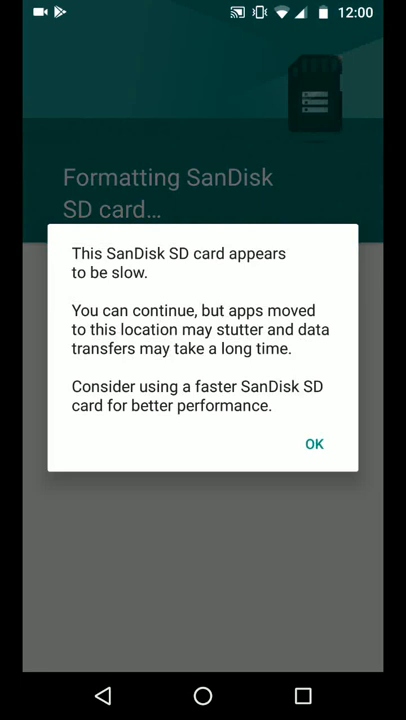
# - Dismiss the slow-card warning, choose Move later, and finish the SD card setup
pyautogui.click(314, 444)
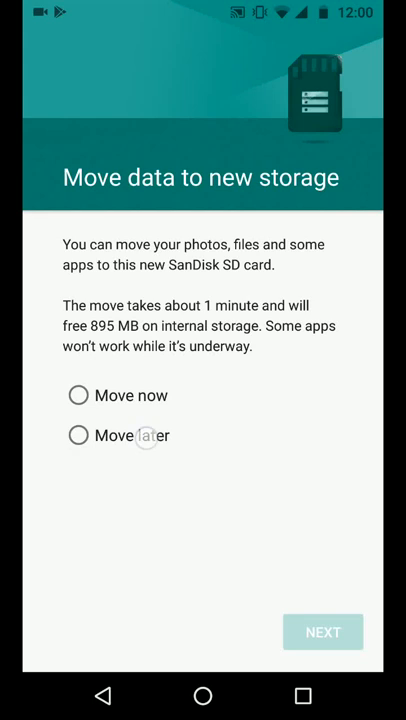
pyautogui.click(78, 435)
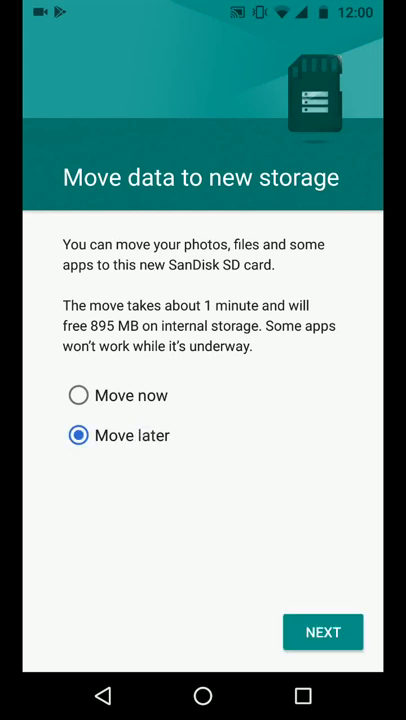
pyautogui.click(323, 631)
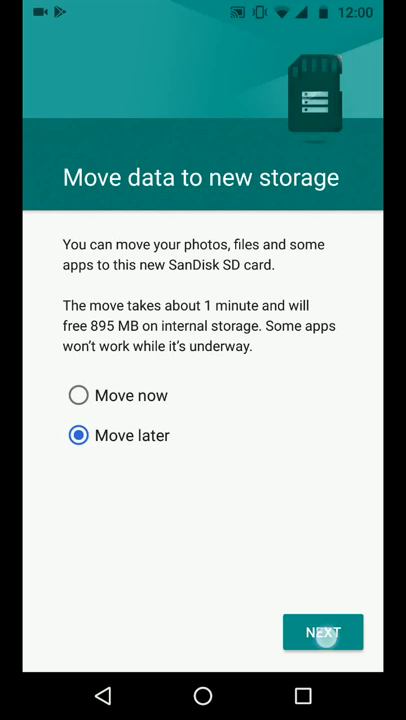
pyautogui.click(323, 632)
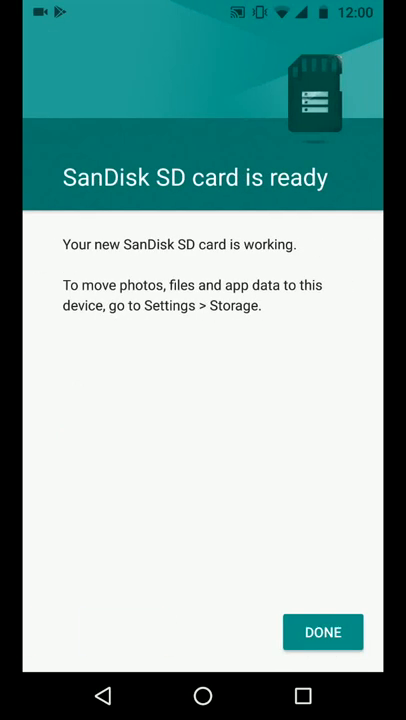
pyautogui.click(323, 631)
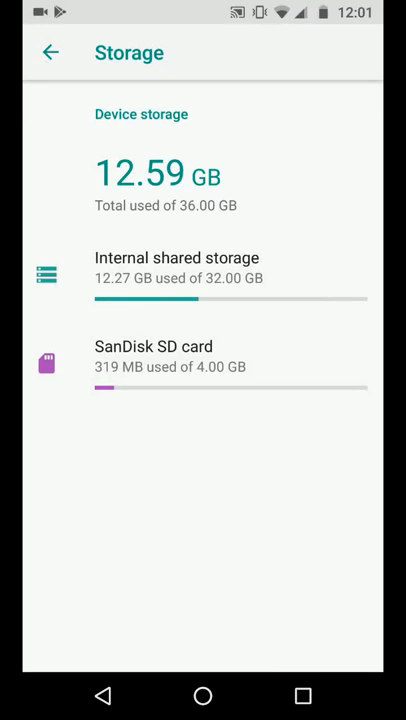
# - Go to Apps & notifications, list all apps, and open VLC's app info
pyautogui.click(50, 52)
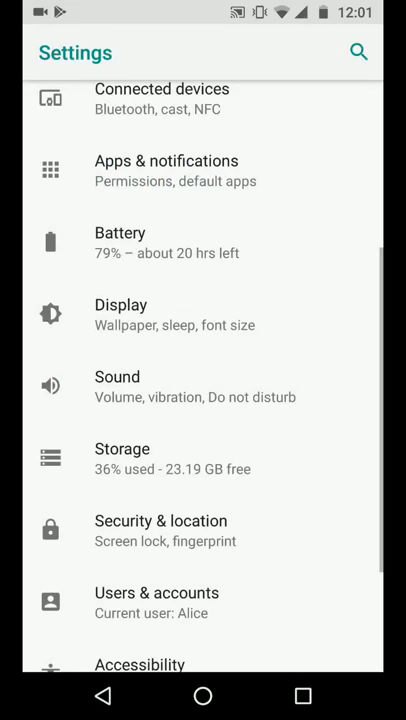
pyautogui.click(282, 328)
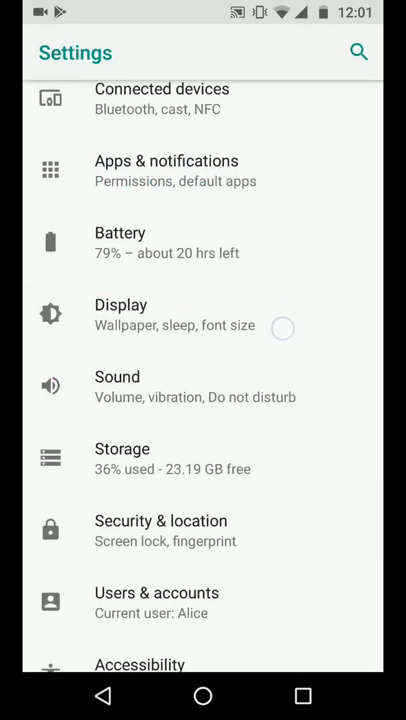
pyautogui.scroll(-3)
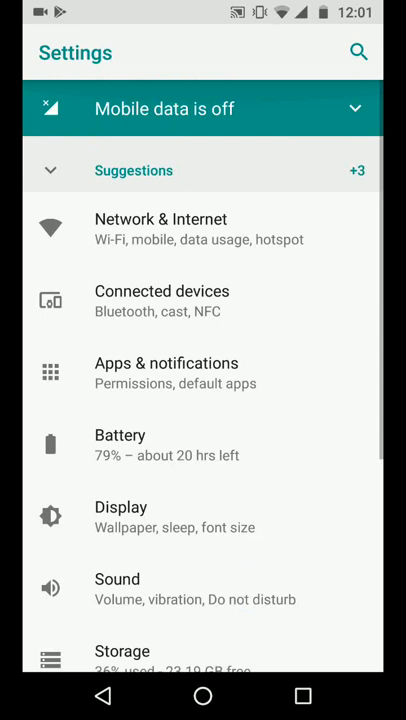
pyautogui.click(167, 372)
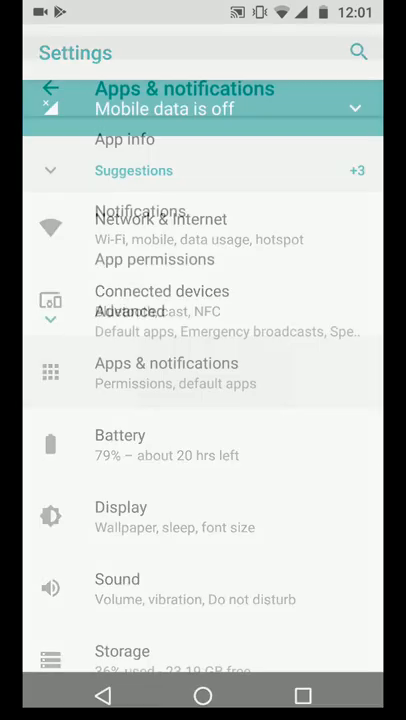
pyautogui.click(166, 363)
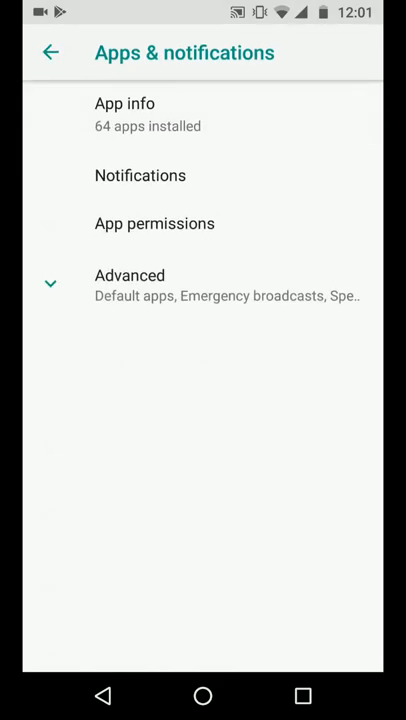
pyautogui.click(239, 124)
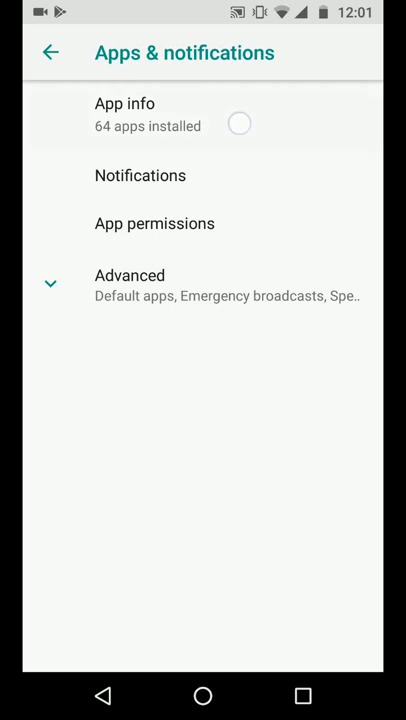
pyautogui.click(125, 114)
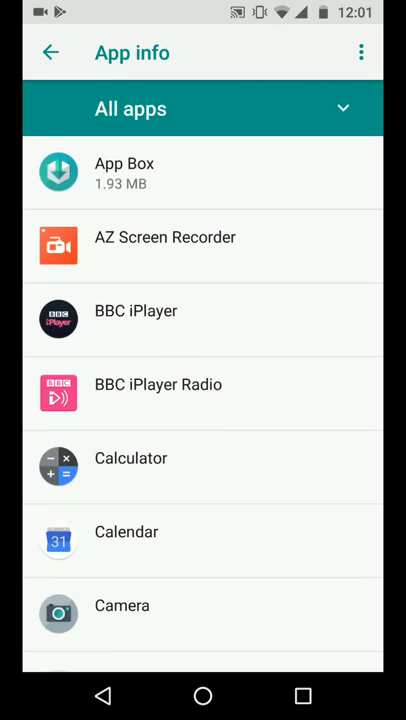
pyautogui.scroll(-3)
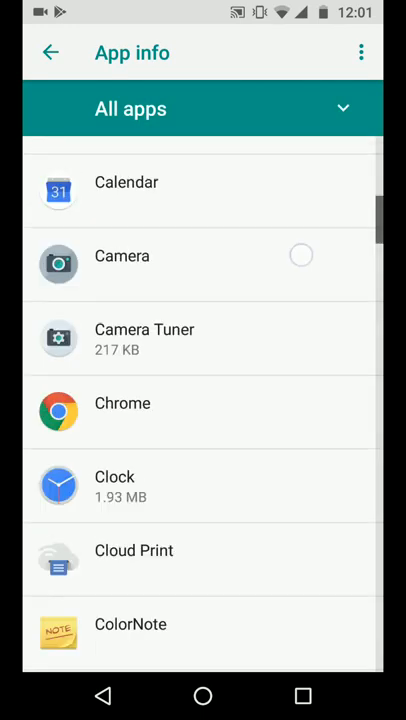
pyautogui.scroll(-3)
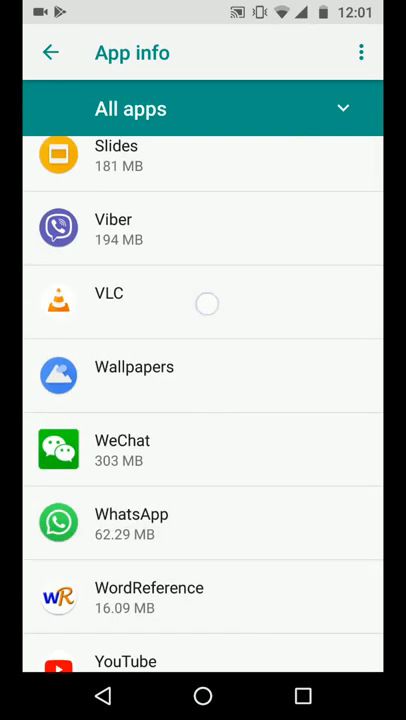
pyautogui.click(108, 302)
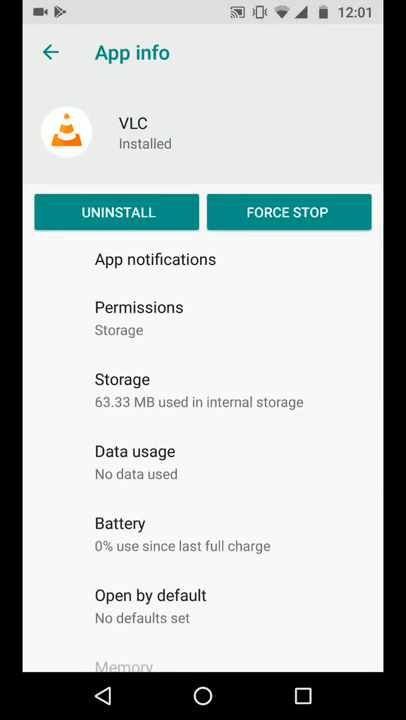
# - Change VLC's storage location to the SanDisk SD card and move it
pyautogui.click(122, 379)
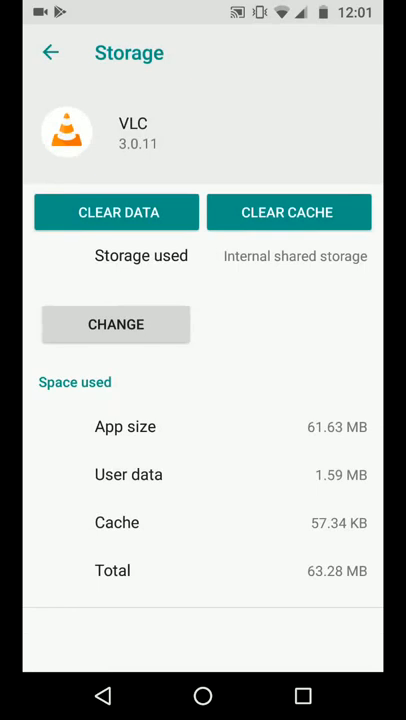
pyautogui.click(115, 324)
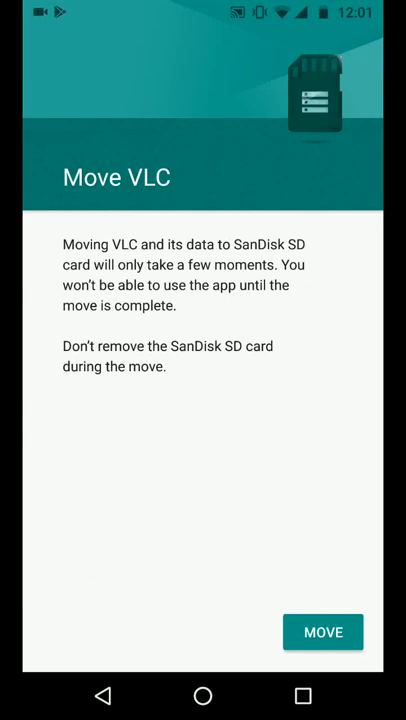
pyautogui.click(323, 631)
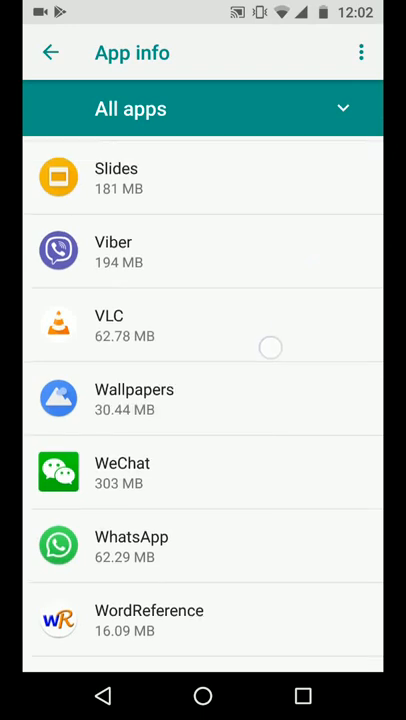
# - Check Maps' storage details (483 MB total), then go to the home screen
pyautogui.scroll(3)
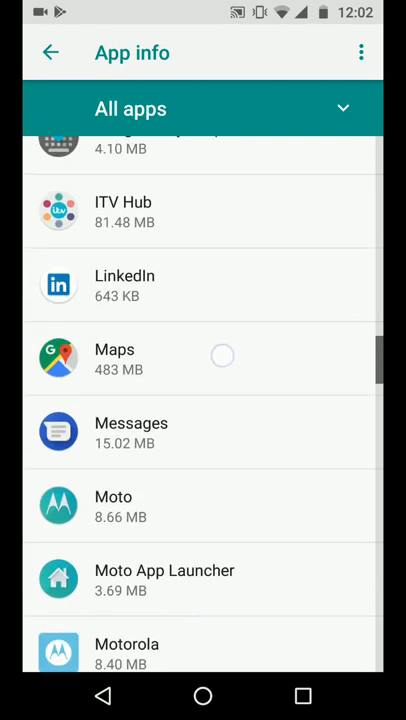
pyautogui.click(114, 358)
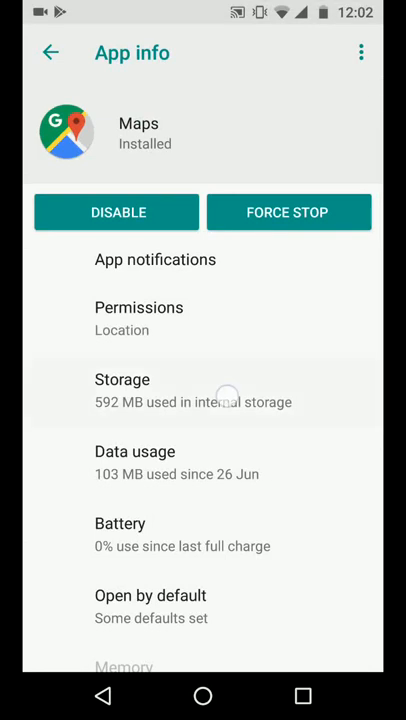
pyautogui.click(122, 390)
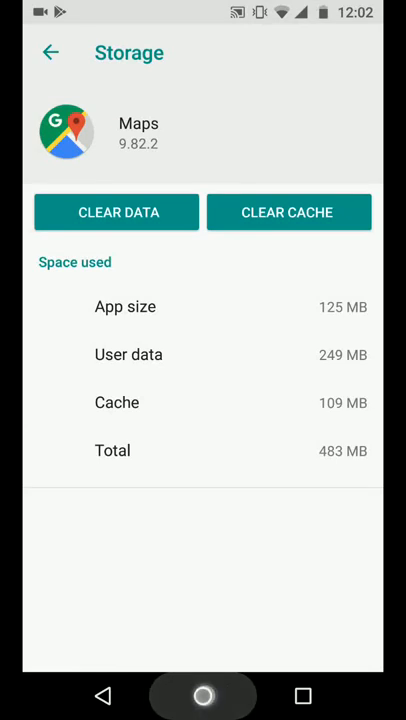
pyautogui.click(203, 695)
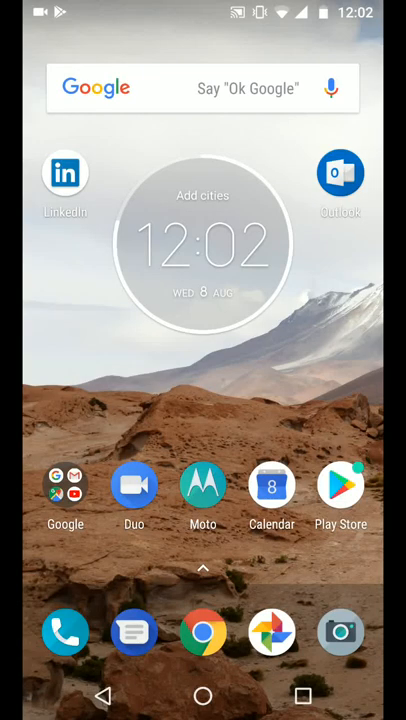